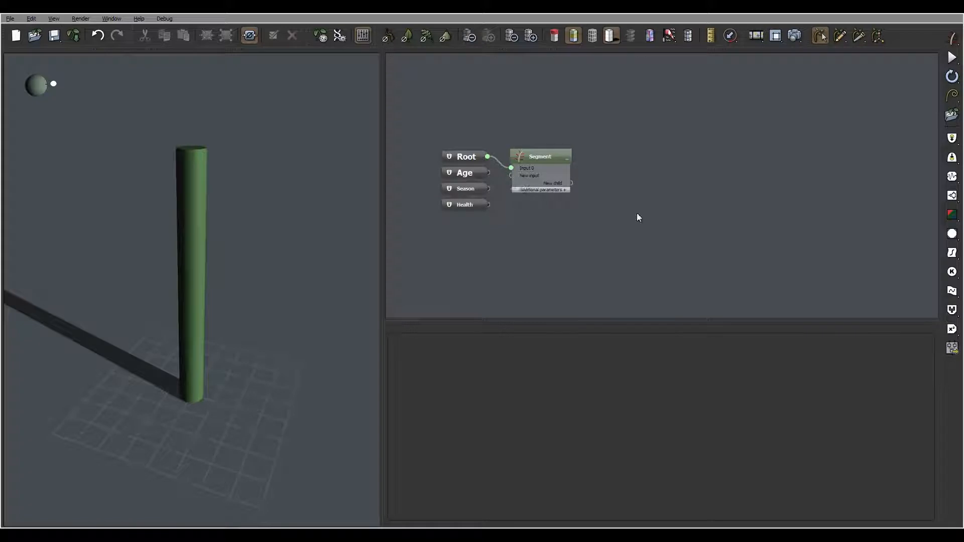
pyautogui.moveTo(577, 169)
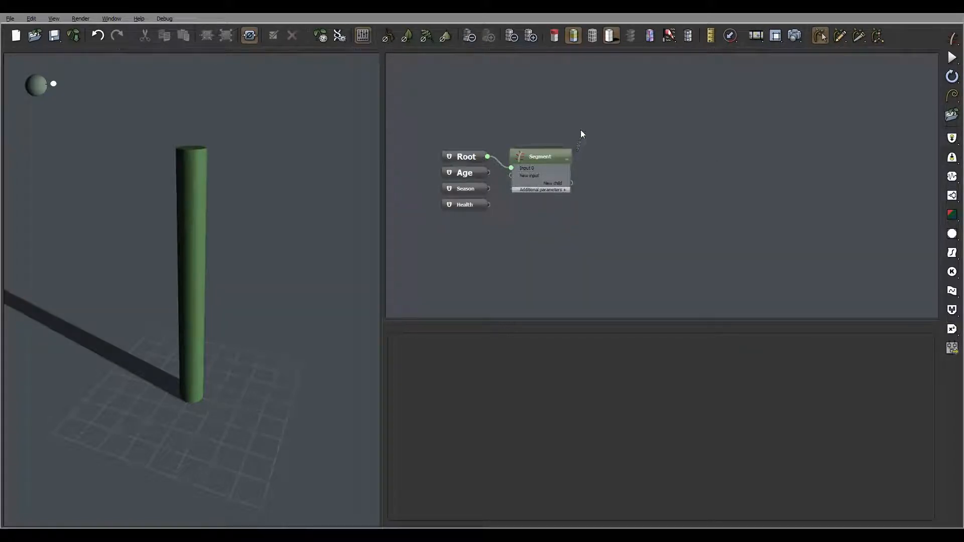
pyautogui.moveTo(470, 181)
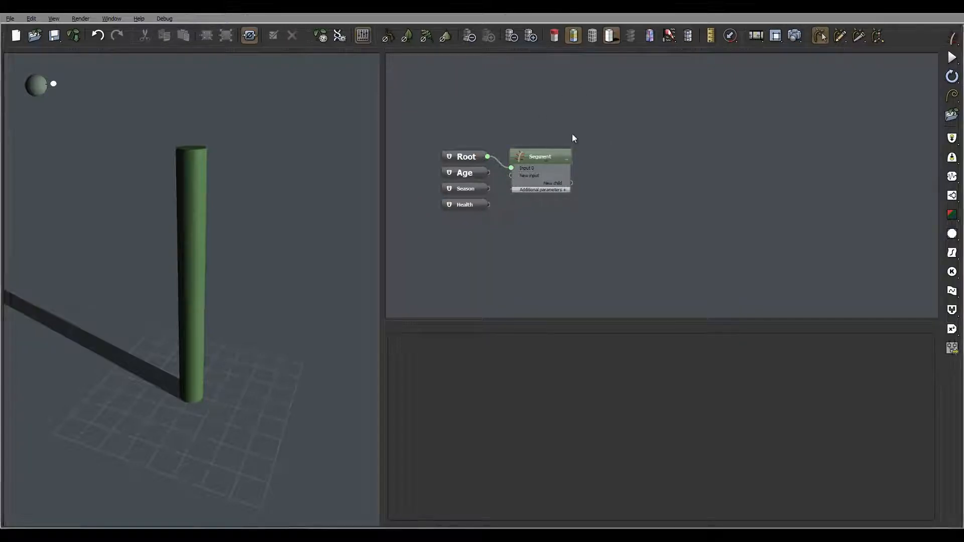
# Select the Segment node to show its settings: length 10, 50% inherit ratio
pyautogui.click(540, 156)
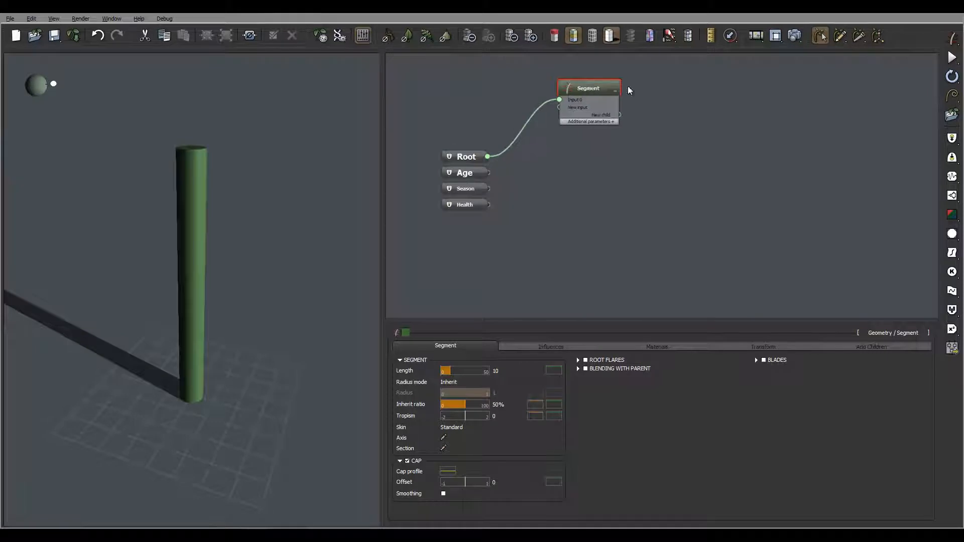
pyautogui.moveTo(600, 114)
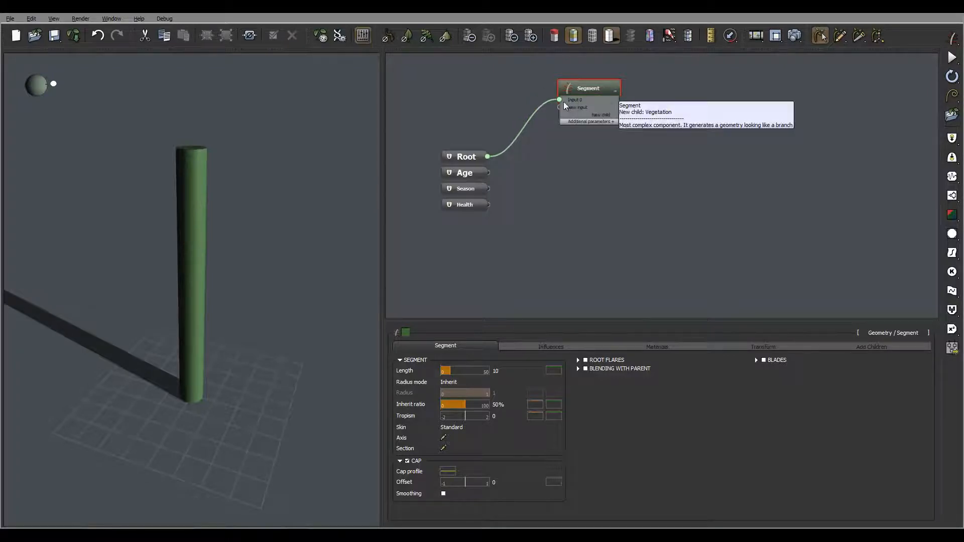
pyautogui.moveTo(571, 124)
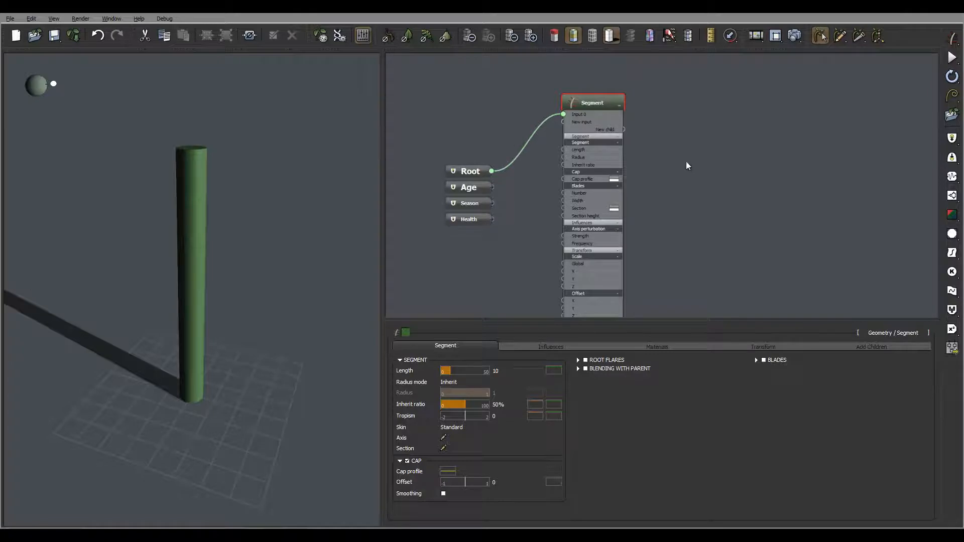
pyautogui.moveTo(561, 151)
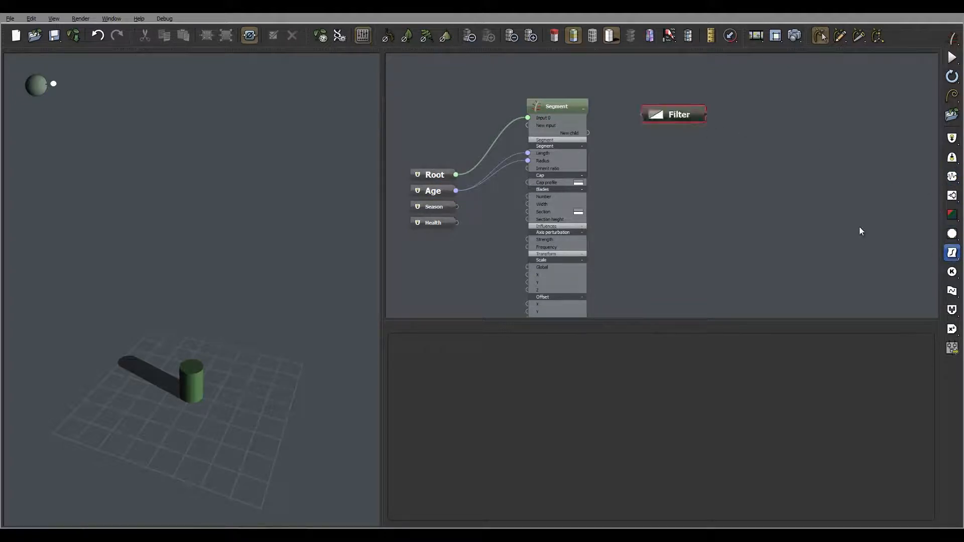
# Select the newly added Filter node to view its settings
pyautogui.click(681, 114)
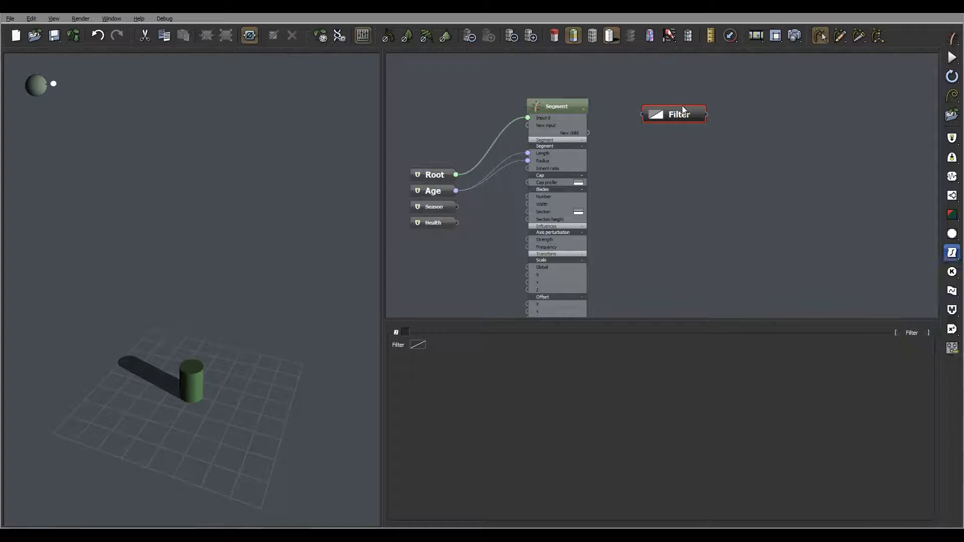
pyautogui.moveTo(834, 156)
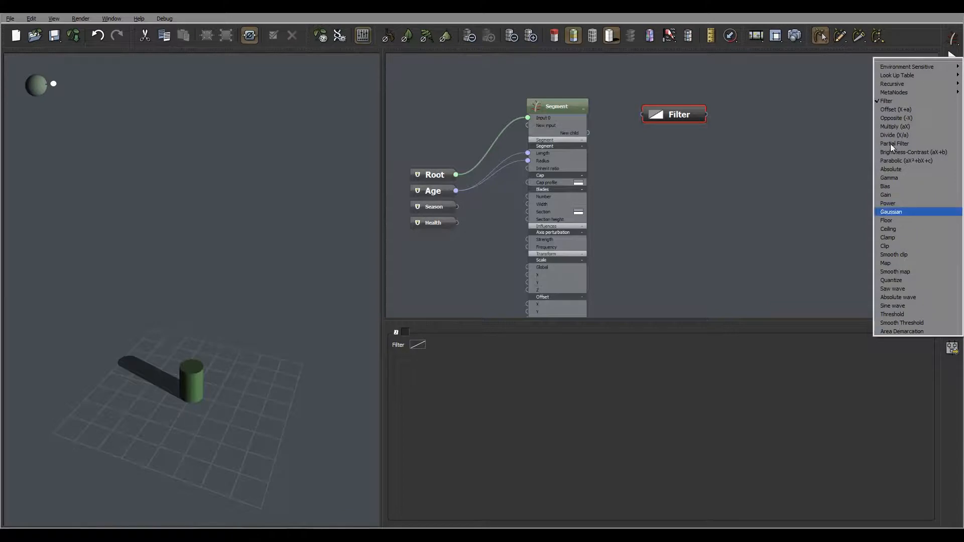
pyautogui.moveTo(891, 253)
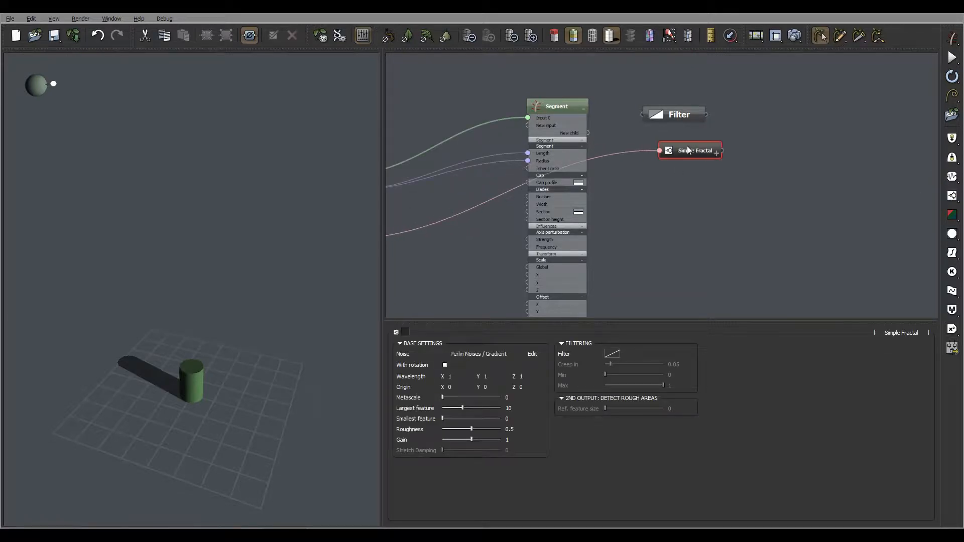
# Open the Simple Fractal type list, then set the Filter node's type to Bias
pyautogui.click(927, 333)
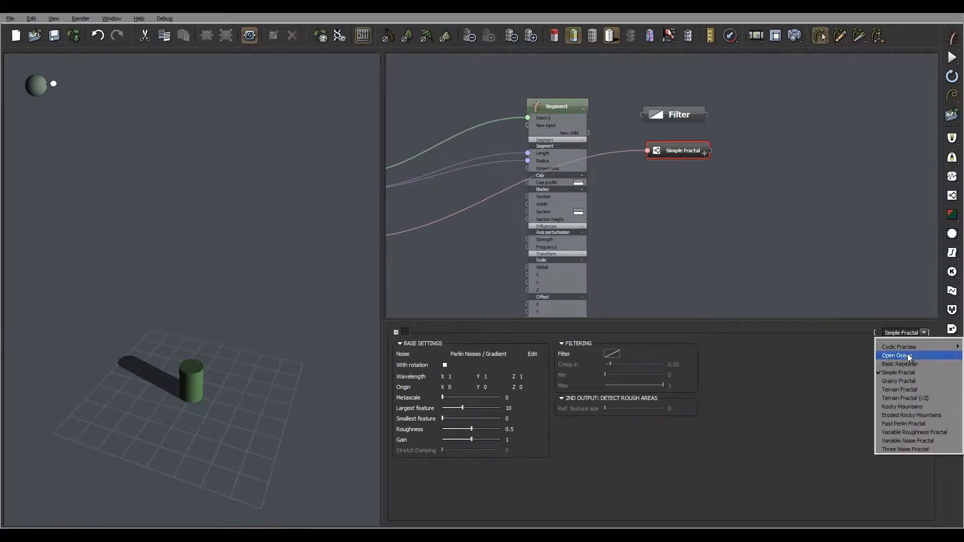
pyautogui.moveTo(909, 363)
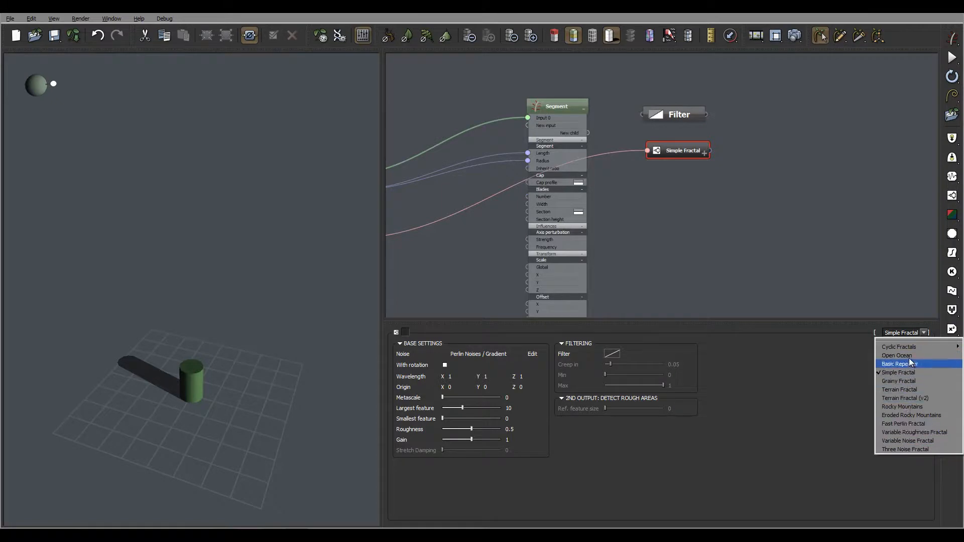
pyautogui.moveTo(907, 355)
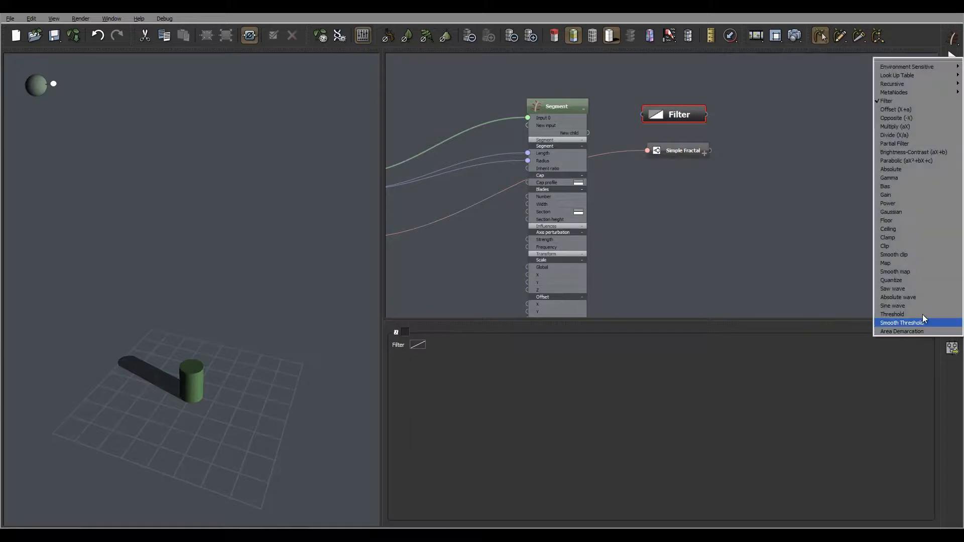
pyautogui.moveTo(894, 195)
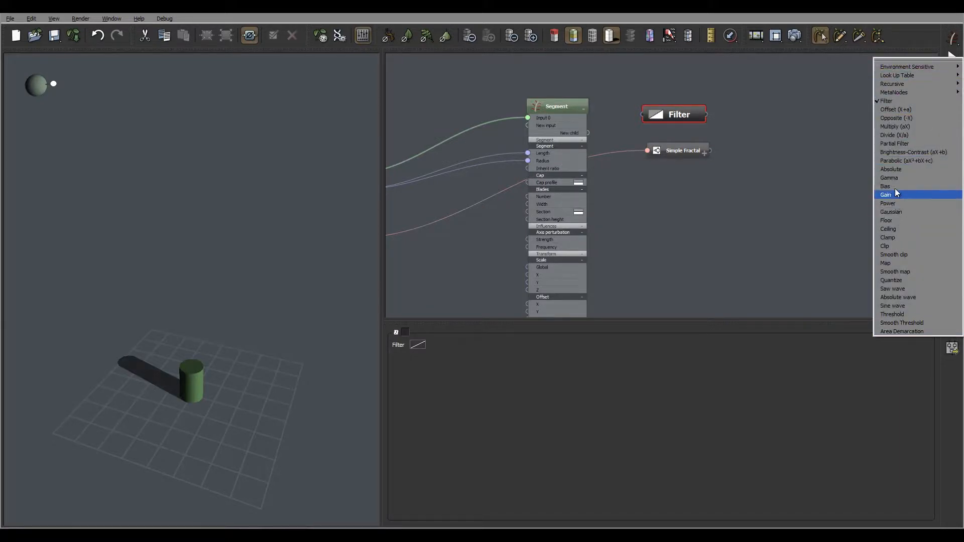
pyautogui.click(884, 186)
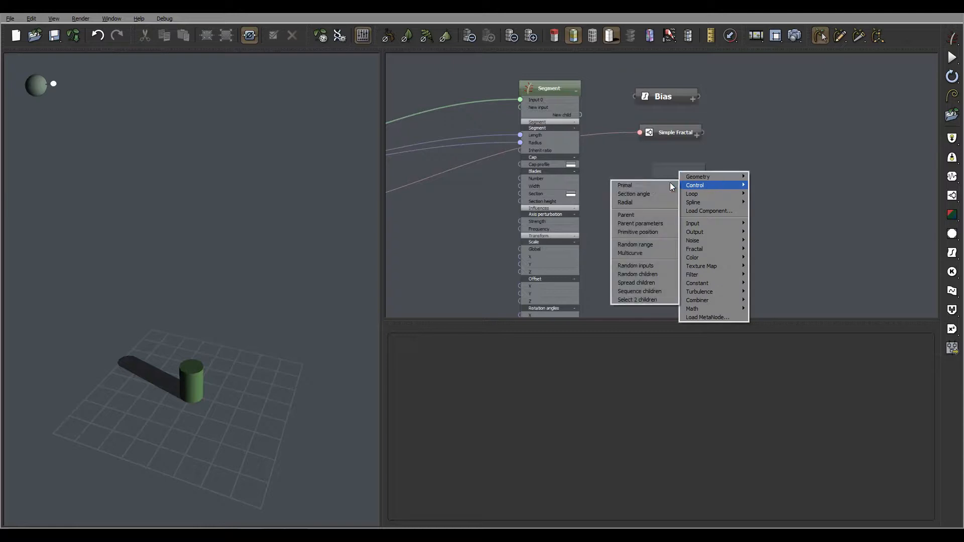
# Add a Primal control node, switch it to Segment, then Repeat, and select it
pyautogui.click(624, 185)
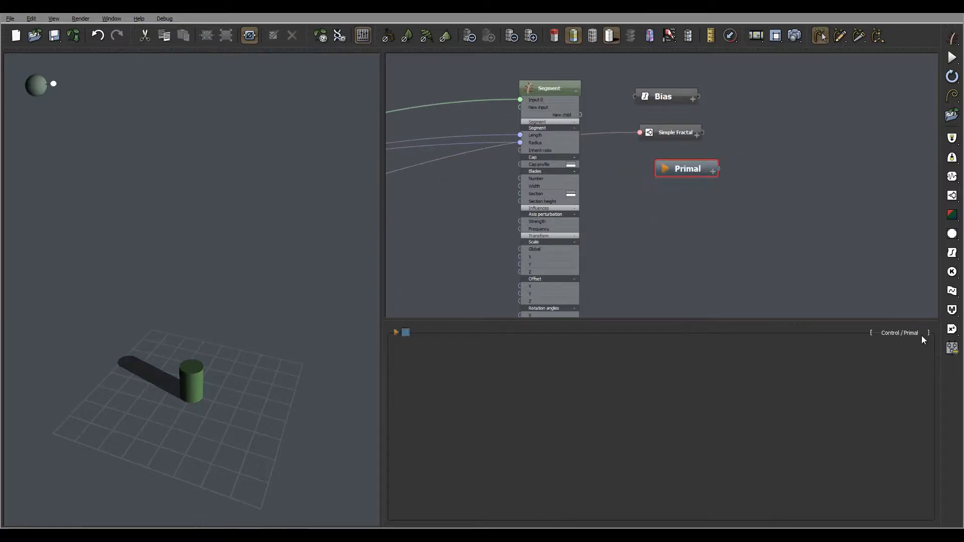
pyautogui.click(924, 333)
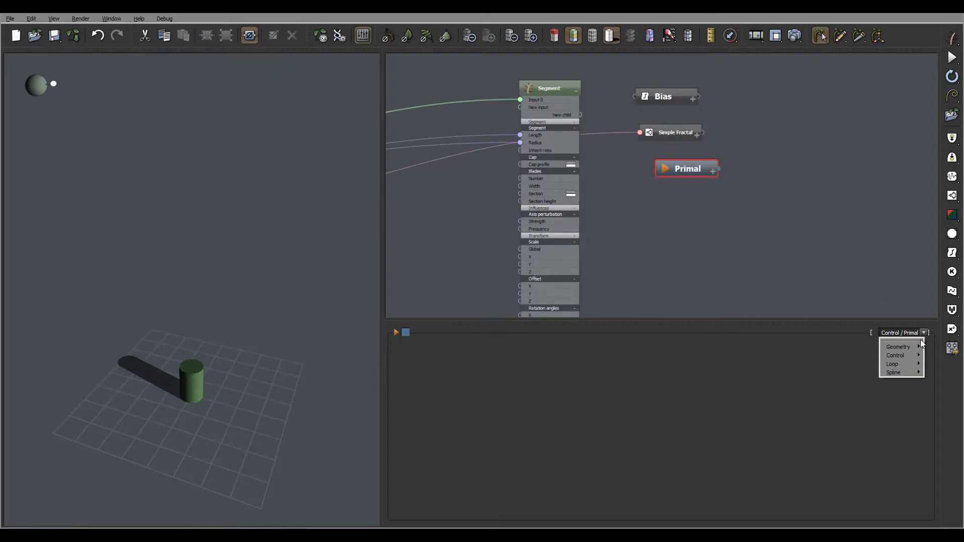
pyautogui.moveTo(898, 347)
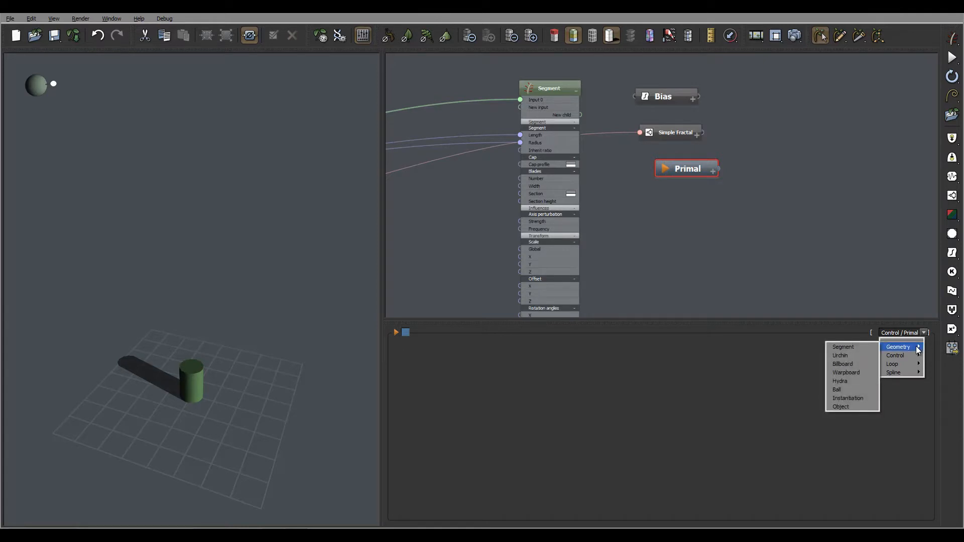
pyautogui.moveTo(898, 347)
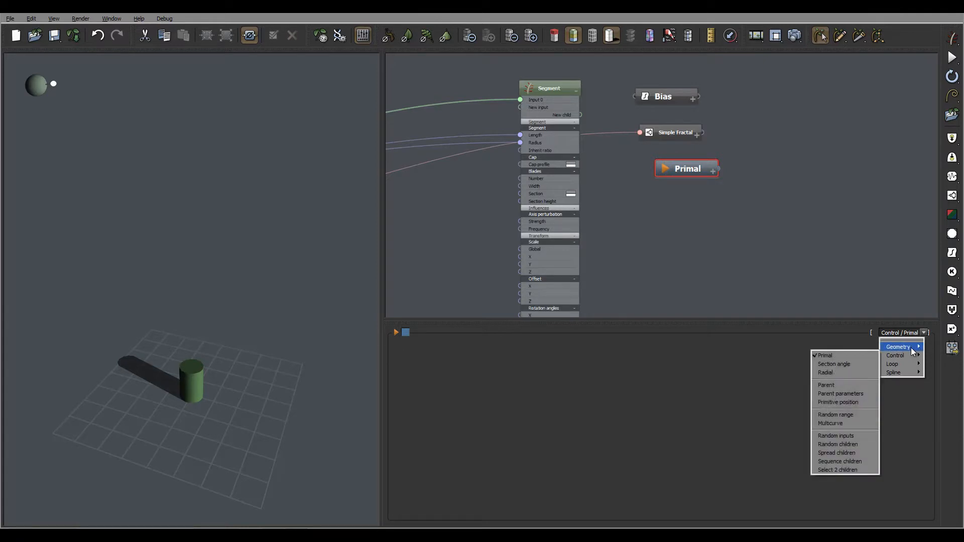
pyautogui.moveTo(898, 346)
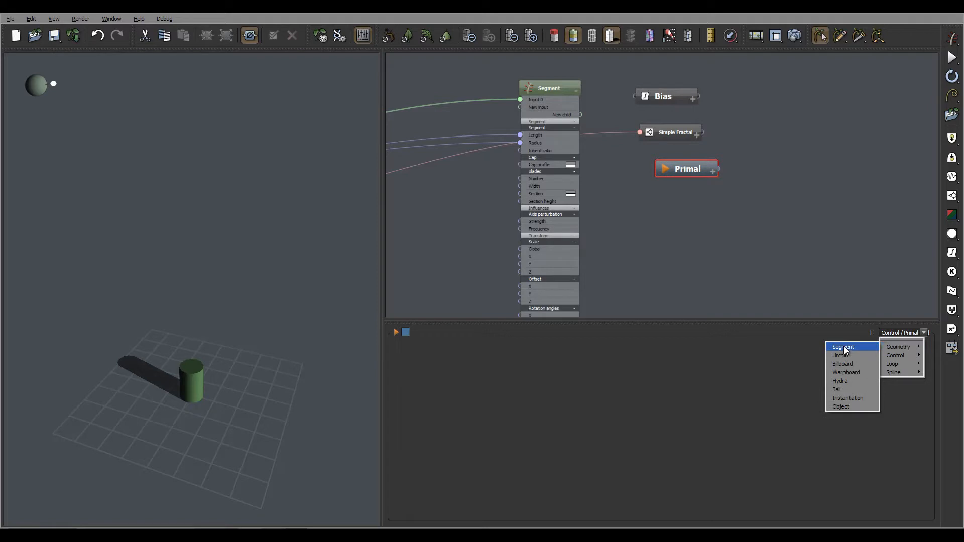
pyautogui.click(842, 346)
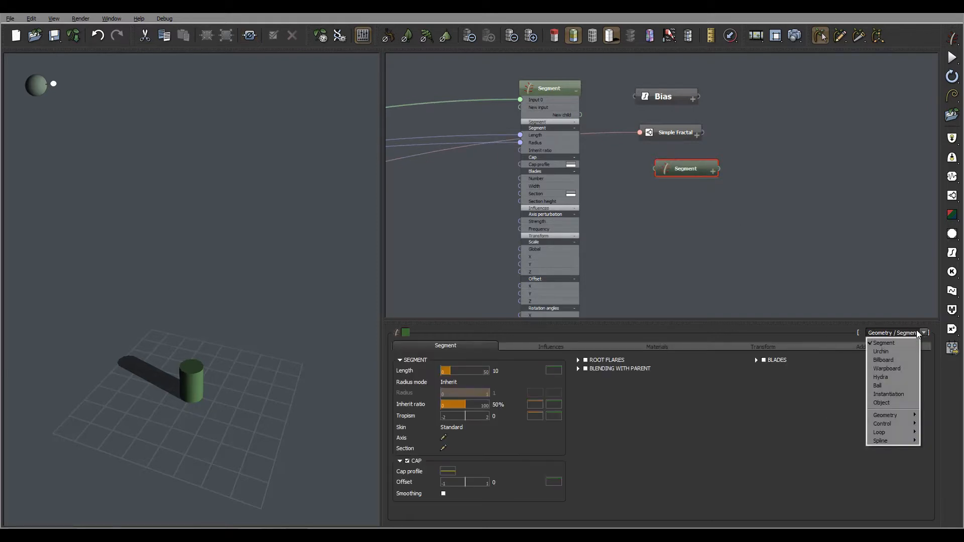
pyautogui.moveTo(932, 332)
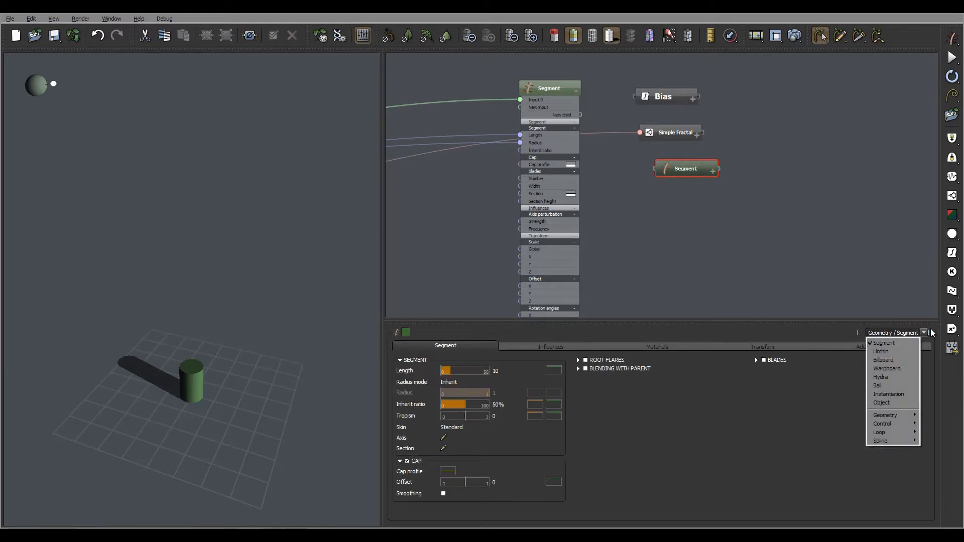
pyautogui.moveTo(896, 423)
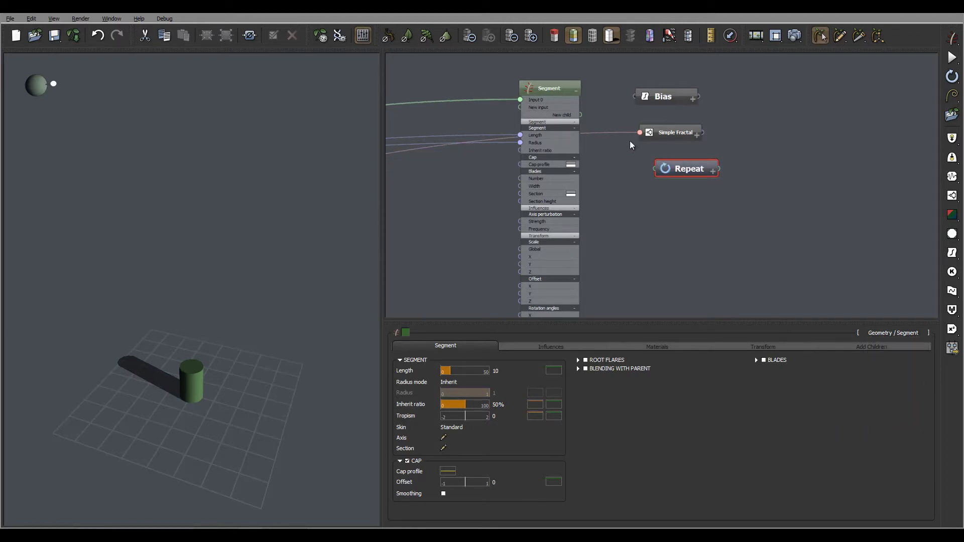
pyautogui.click(685, 168)
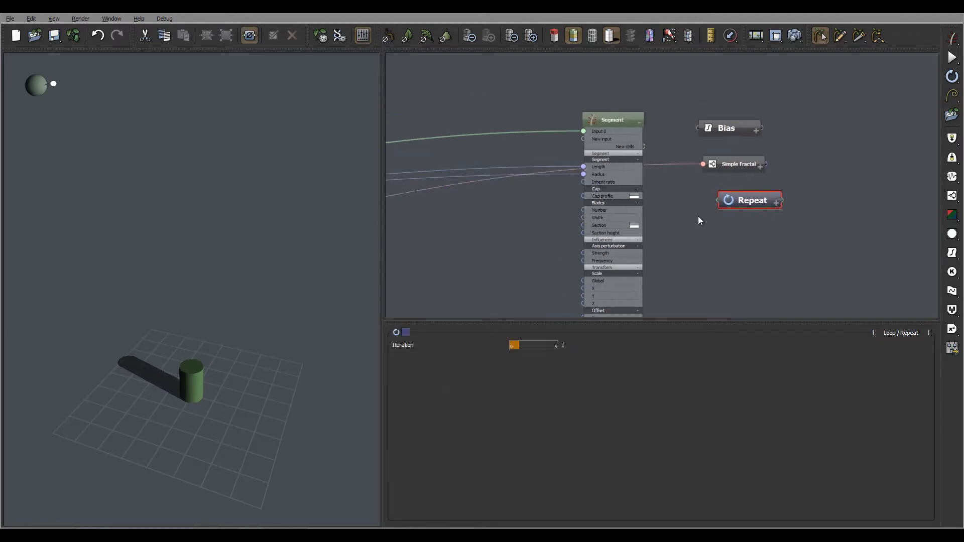